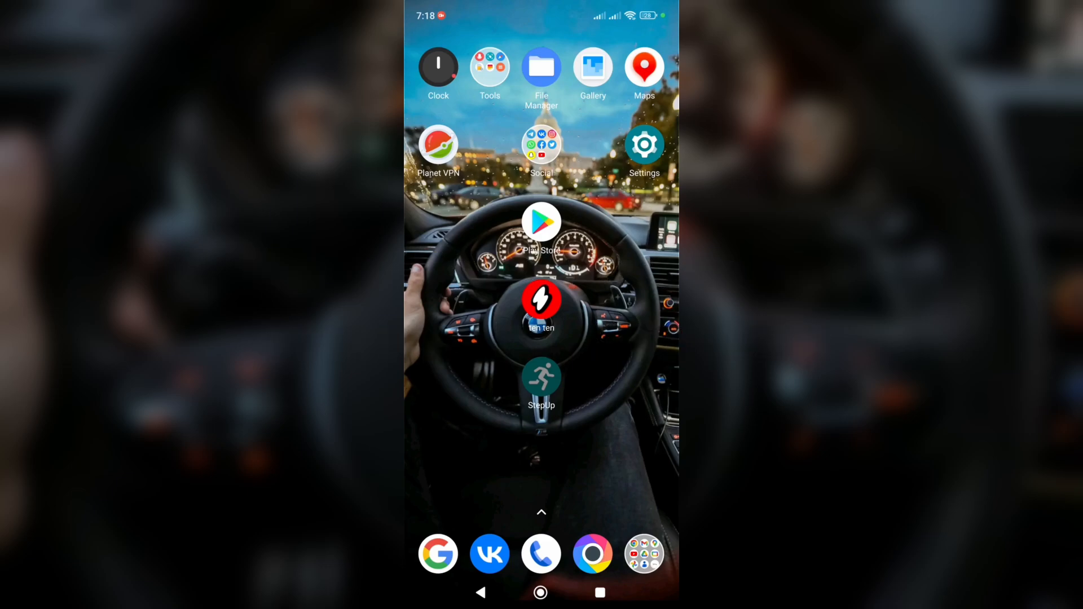
# Launch StepUp and view the GROUP1 leaderboard with its single member
pyautogui.click(542, 383)
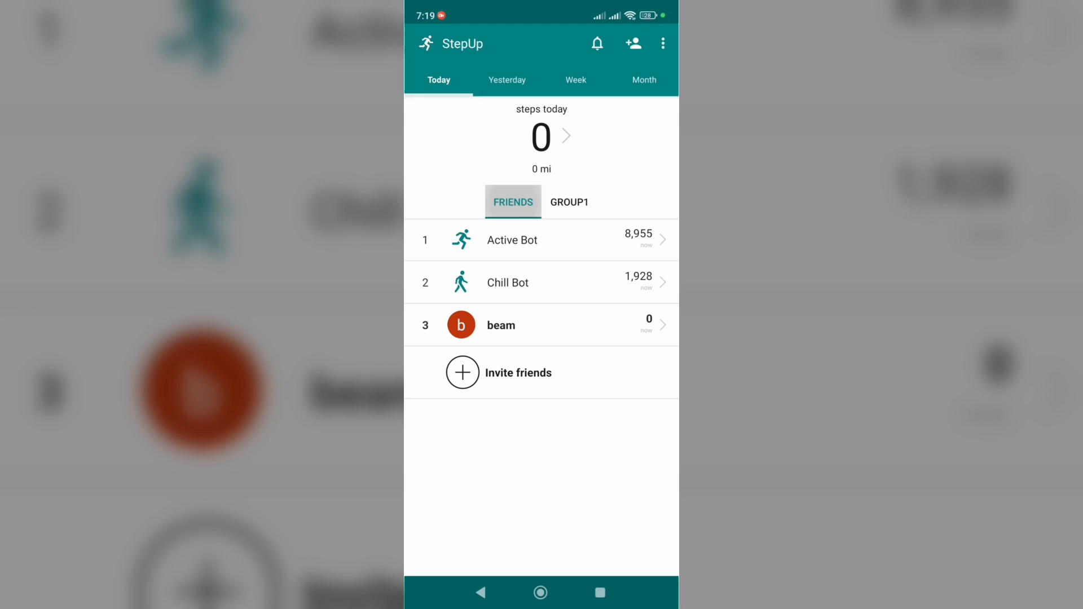
pyautogui.click(569, 202)
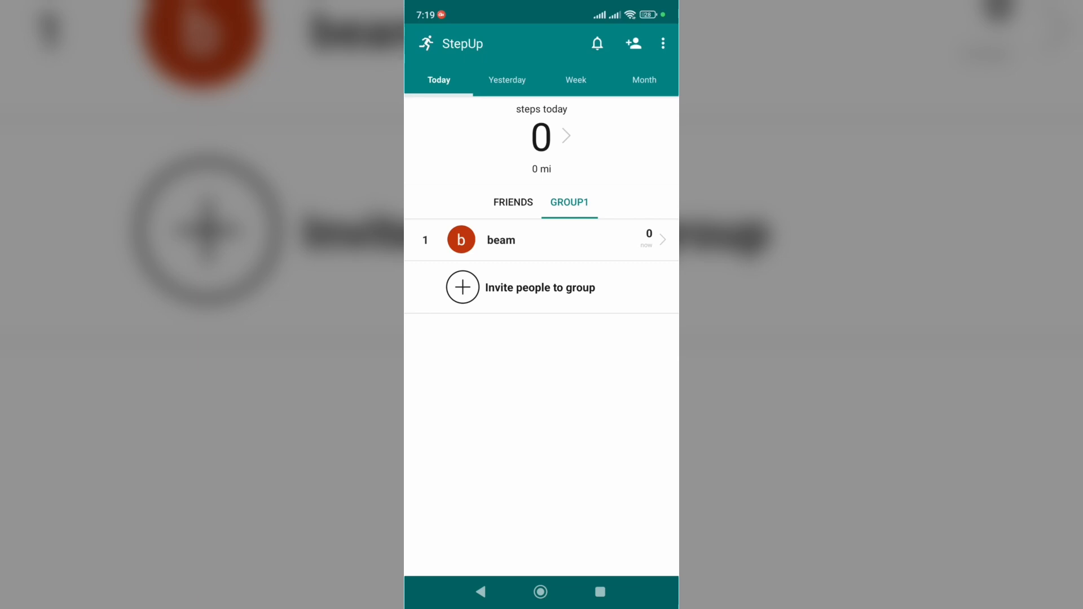
# Open Create Group from the overflow menu's Manage groups option
pyautogui.click(662, 42)
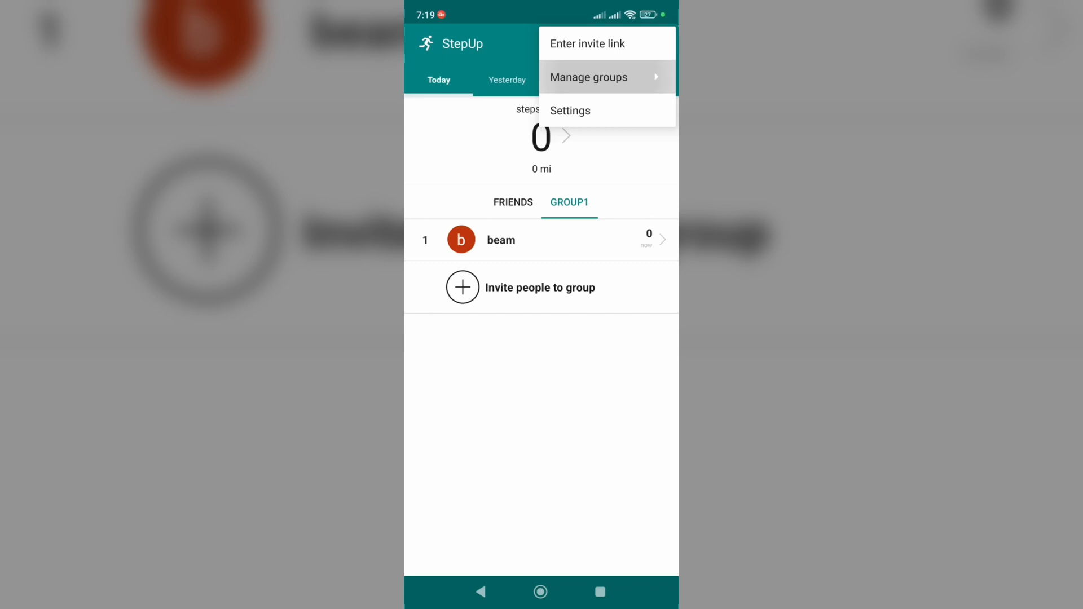
pyautogui.click(589, 77)
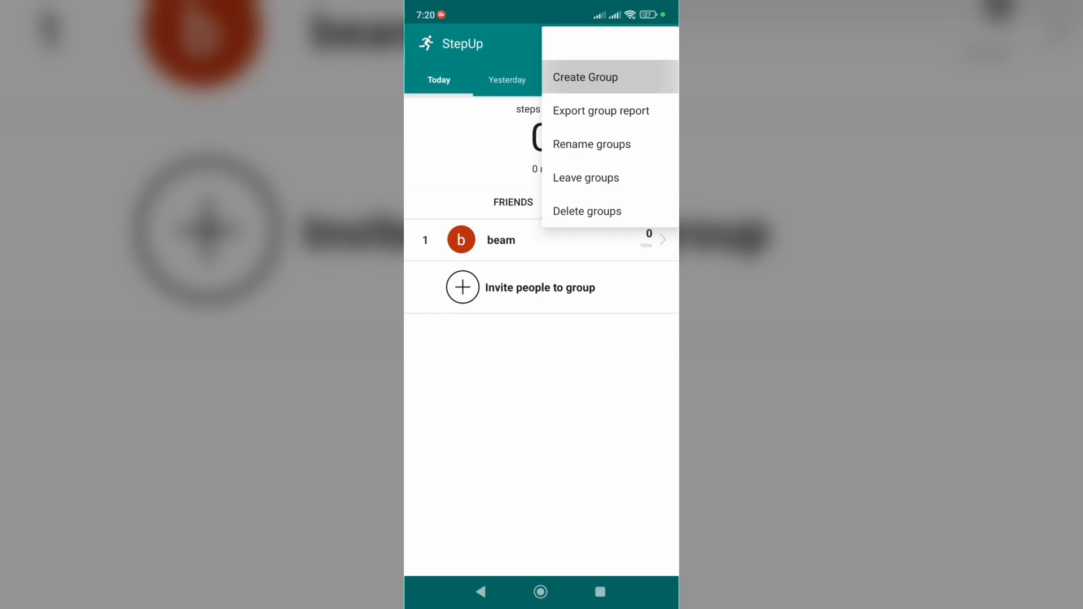
pyautogui.click(585, 77)
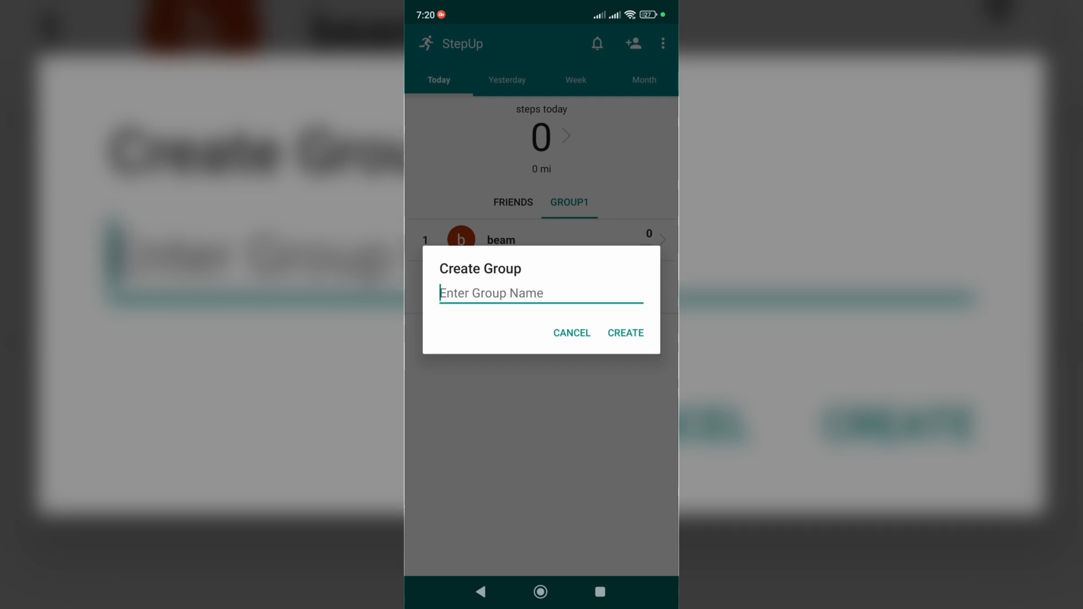
# Create a group named 'groupname', then exit to the home screen
pyautogui.click(541, 293)
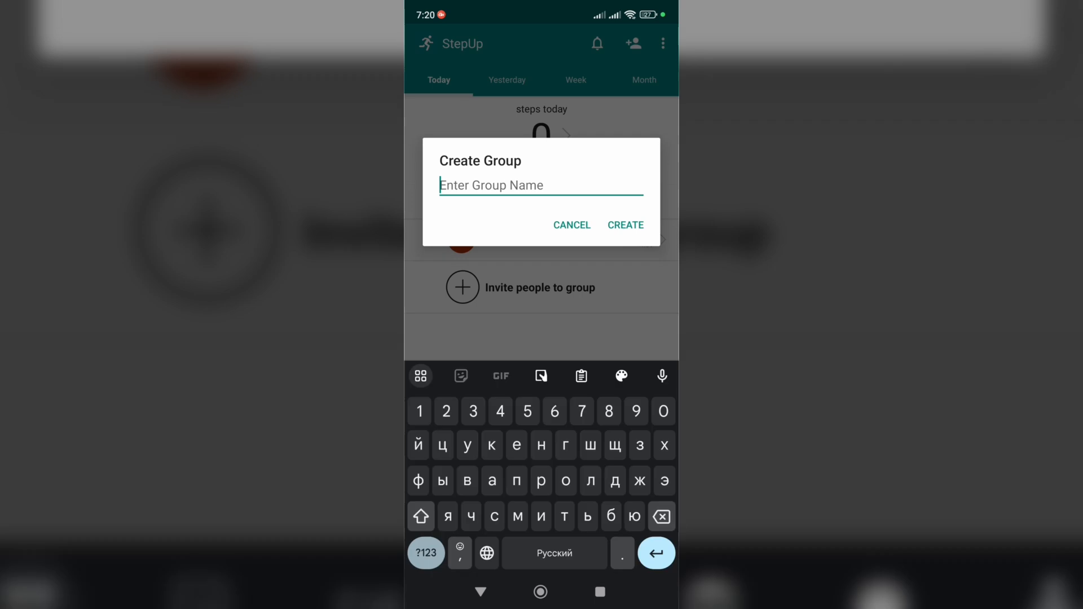
pyautogui.write('groupname')
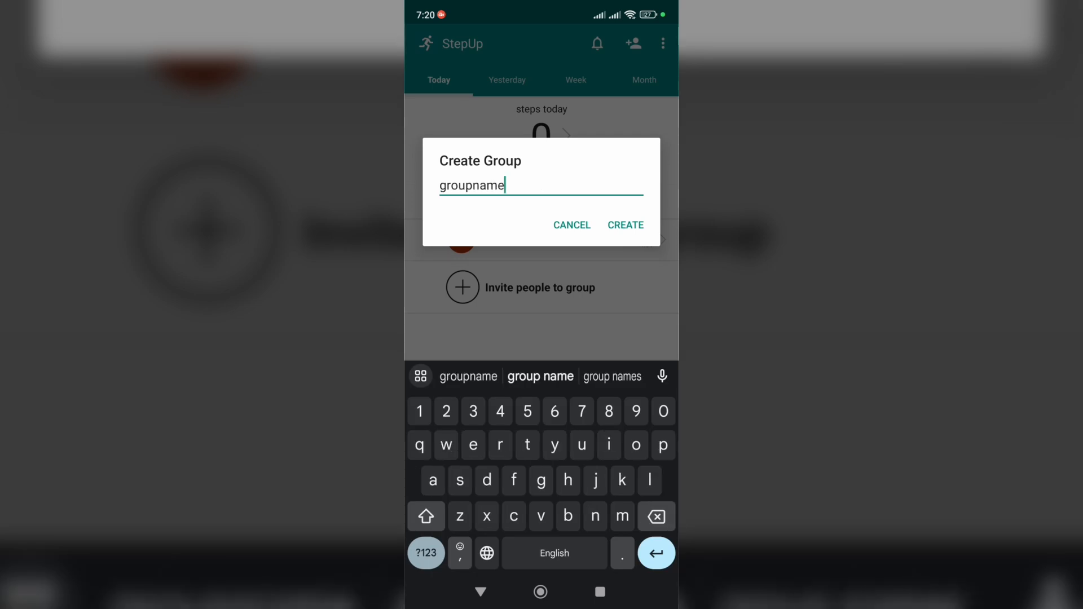
pyautogui.click(624, 225)
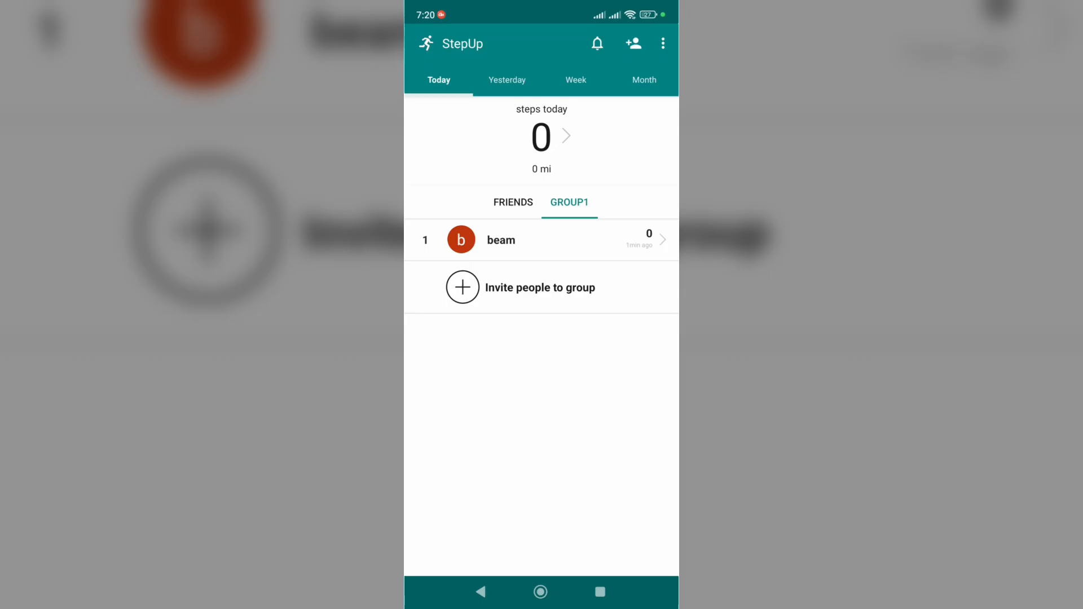
pyautogui.click(600, 591)
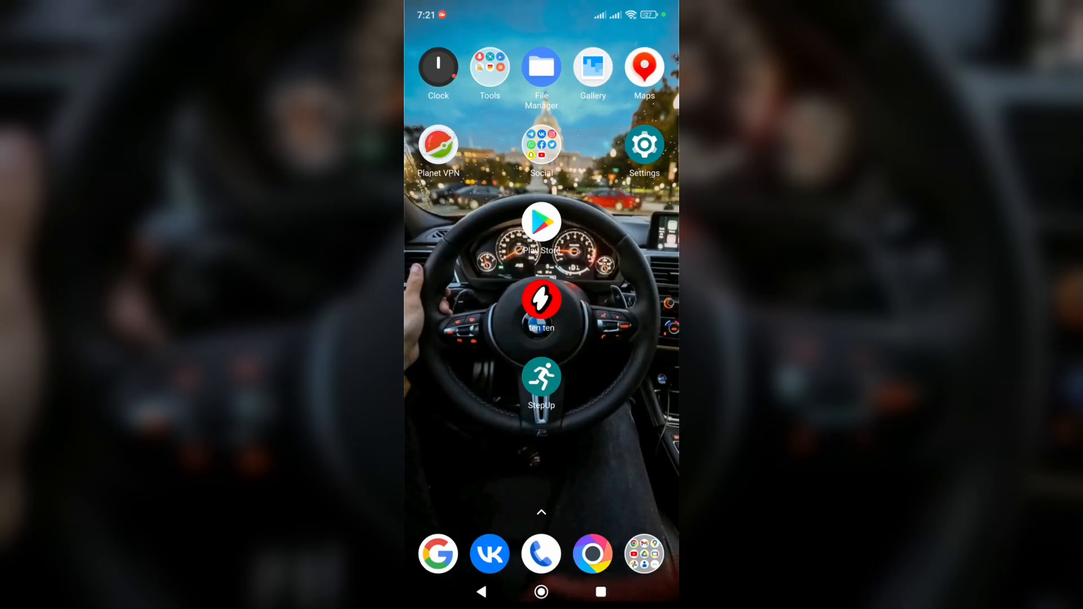
# Reopen StepUp and view the new GROUPNAME group's one-member leaderboard
pyautogui.click(541, 378)
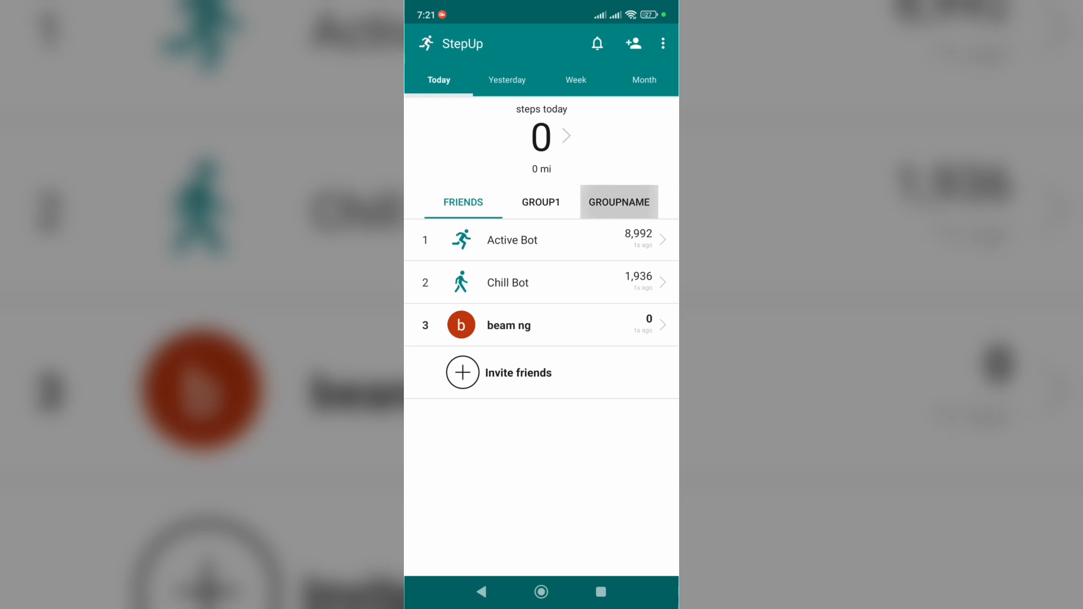
pyautogui.click(618, 202)
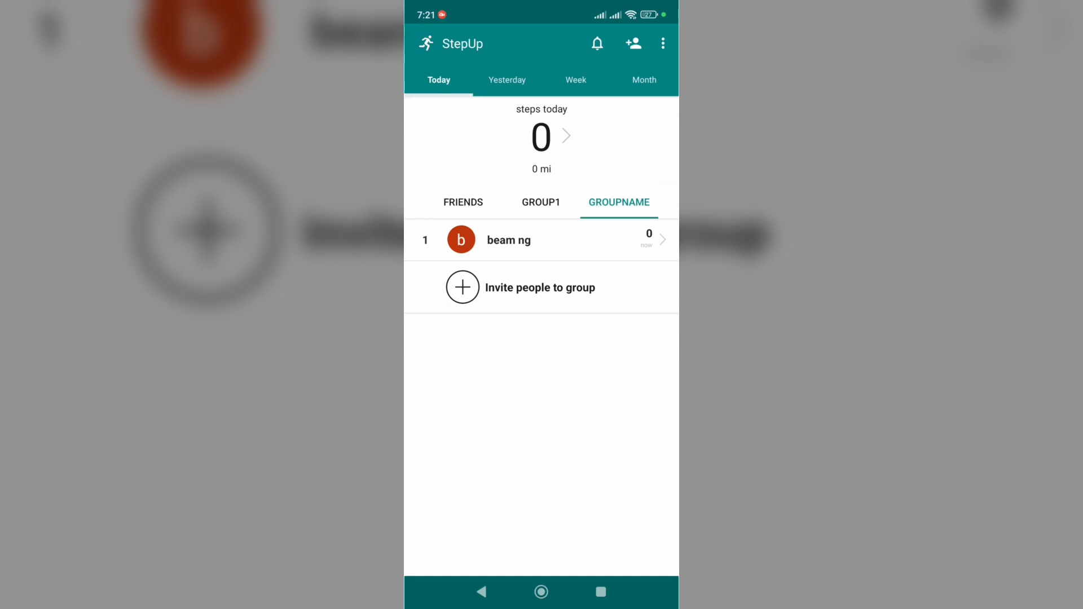